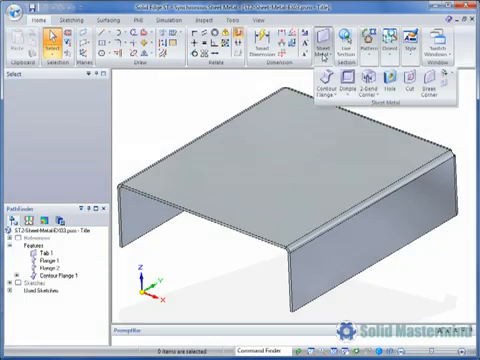
Step: Open the Dimple dropdown listing formed sheet metal features to start a louver
click(347, 95)
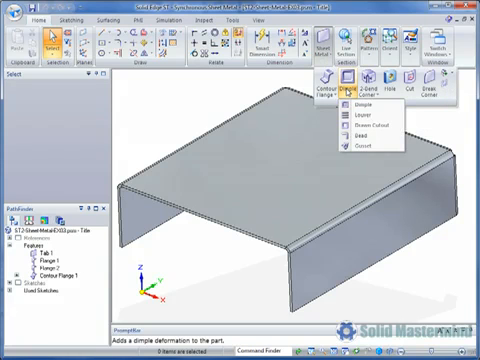
mouse_move(360, 117)
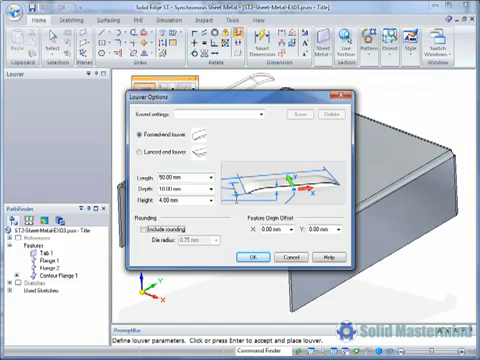
Step: Accept the louver settings and place Louver 1 on the flange face
click(251, 257)
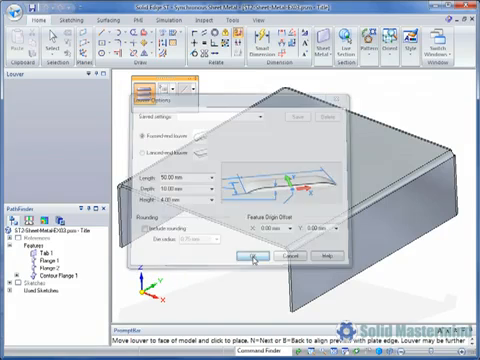
click(258, 258)
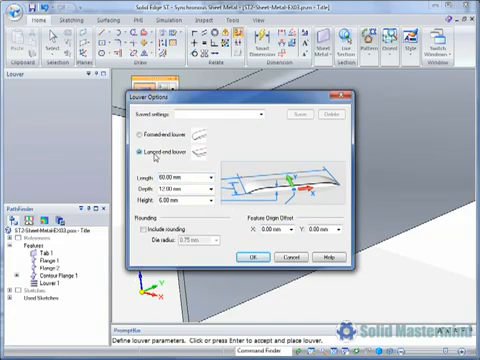
Step: Switch Louver 1 to formed ends and accept the settings
click(247, 257)
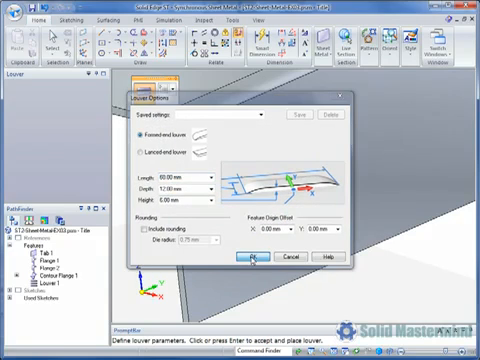
click(254, 258)
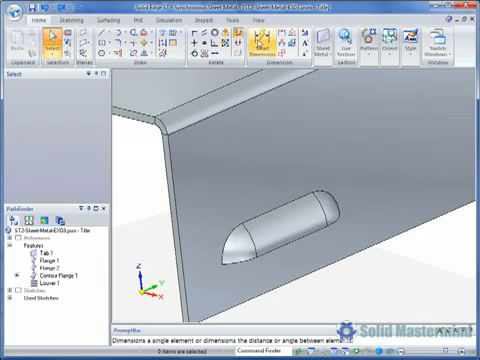
Step: Start Smart Dimension to add the 22 mm louver dimension from the flange edge
click(270, 48)
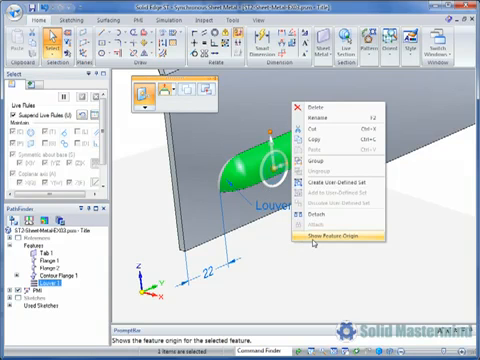
Step: Show Louver 1's feature origin, dimension it 52 mm from the flange edge, and reopen Louver Options
click(324, 238)
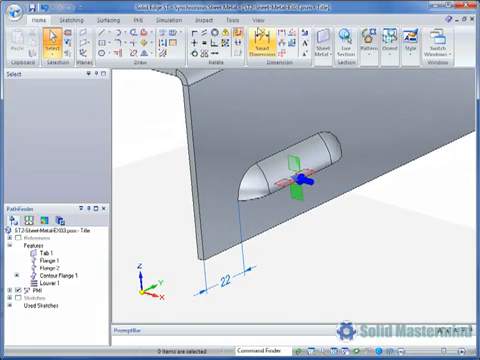
click(262, 48)
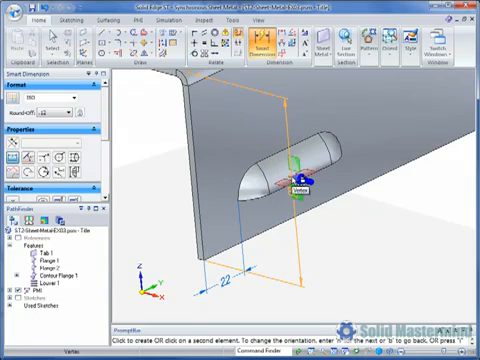
click(303, 188)
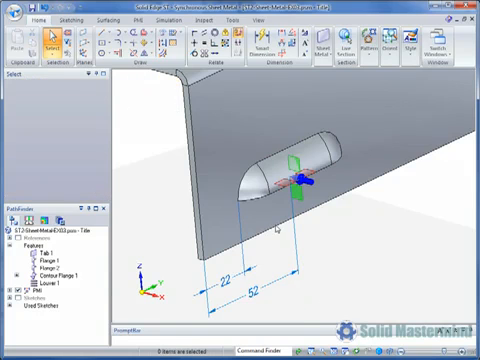
click(290, 170)
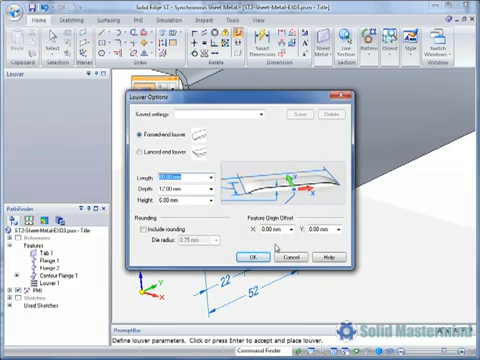
Step: Cancel Louver Options unchanged and open the Dimple dropdown again
click(248, 255)
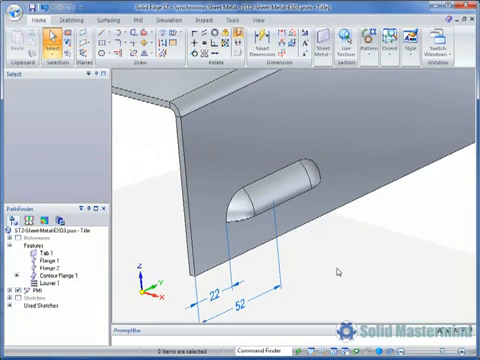
click(330, 52)
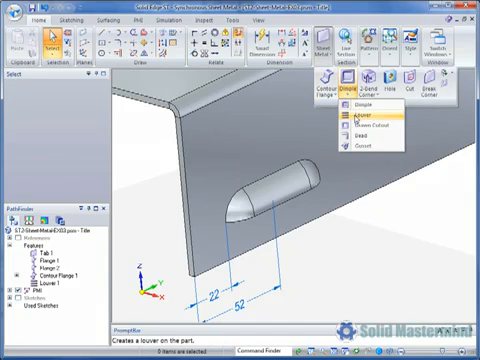
Step: Choose Louver and accept the same formed-end settings for a new louver
click(358, 121)
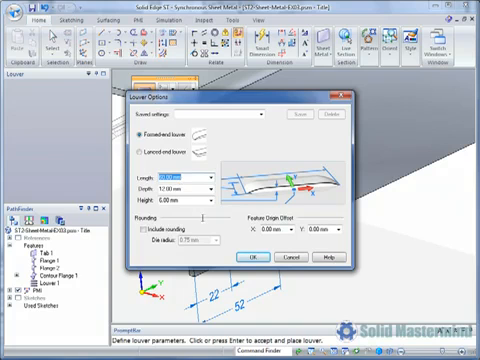
click(246, 256)
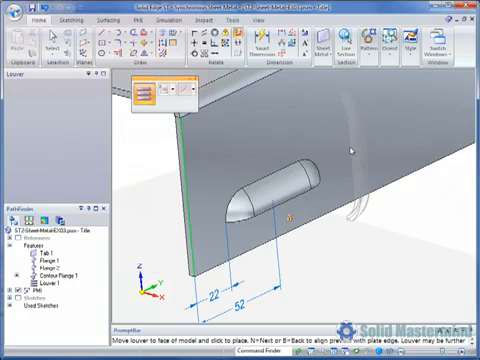